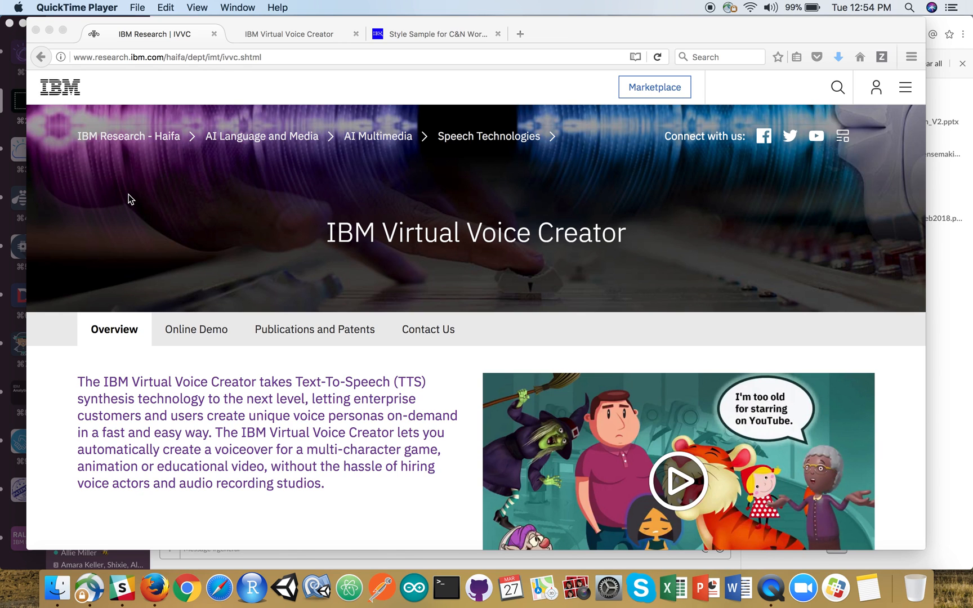
Review the IVVC overview page and switch to the Voice Design page with Michael's default voice
{"action": "scroll", "scroll_direction": "down", "scroll_amount": 3}
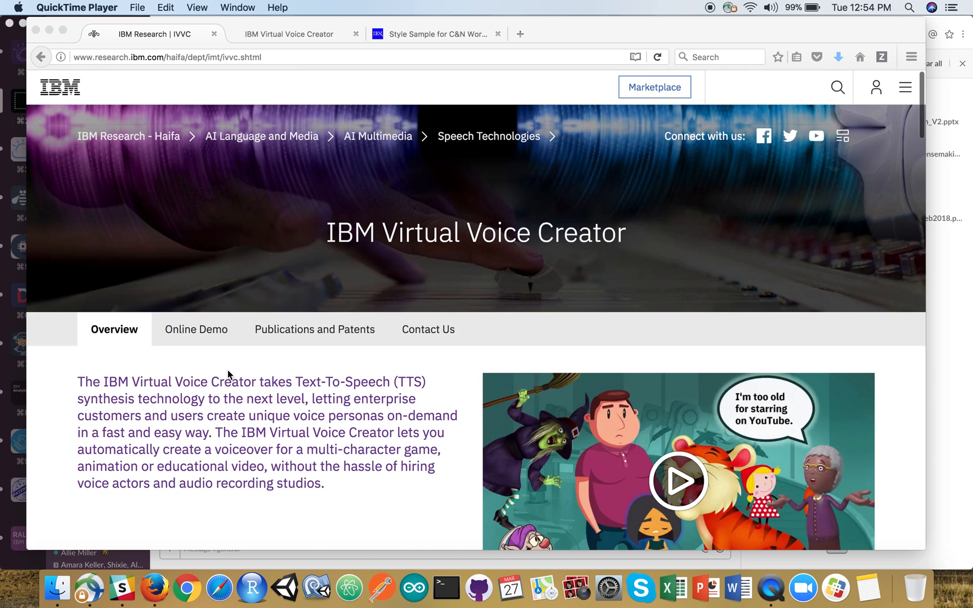
{"action": "scroll", "scroll_direction": "down", "scroll_amount": 3}
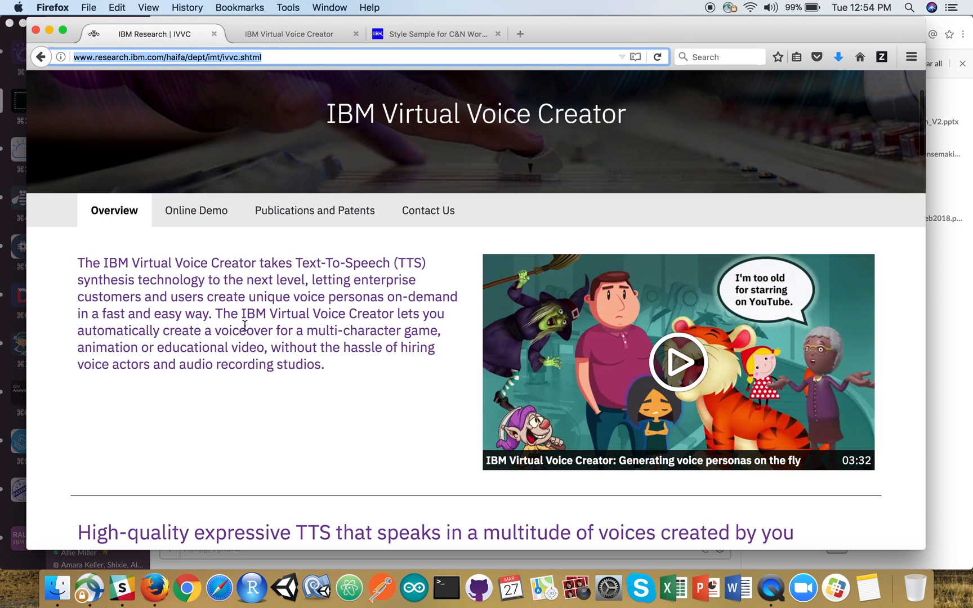
{"action": "scroll", "scroll_direction": "down", "scroll_amount": 3}
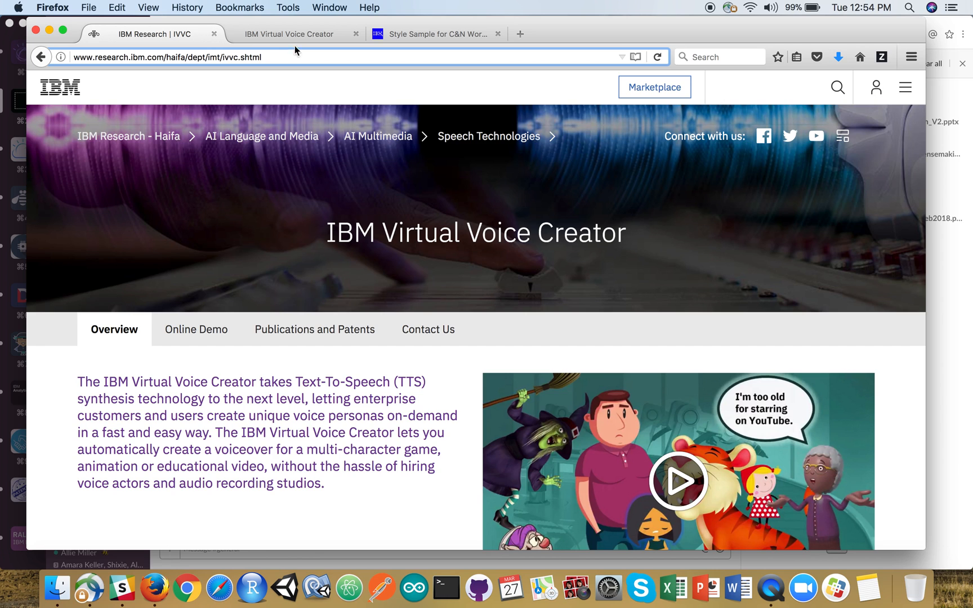
{"action": "left_click", "coordinate": [288, 34]}
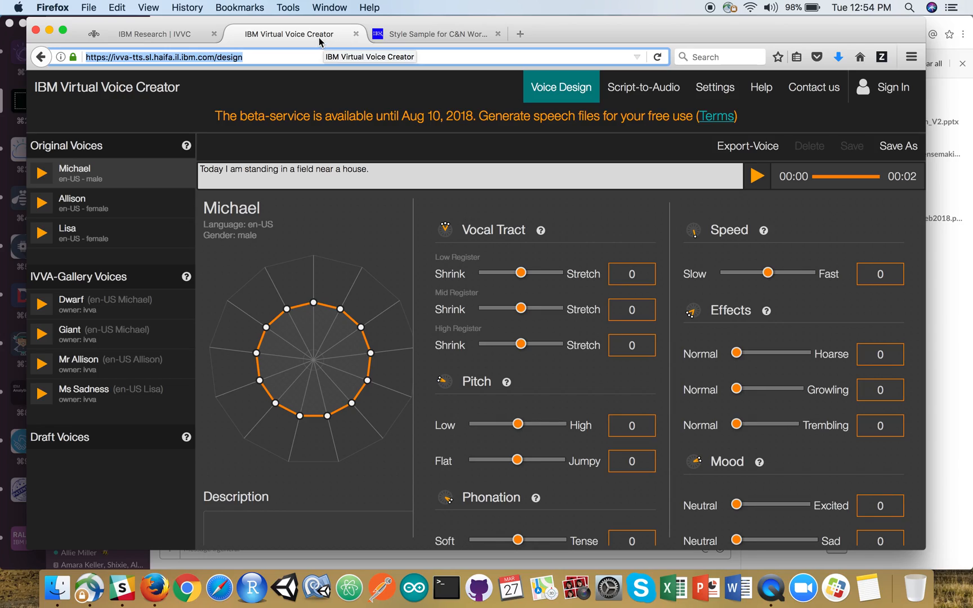
{"action": "left_click", "coordinate": [434, 34]}
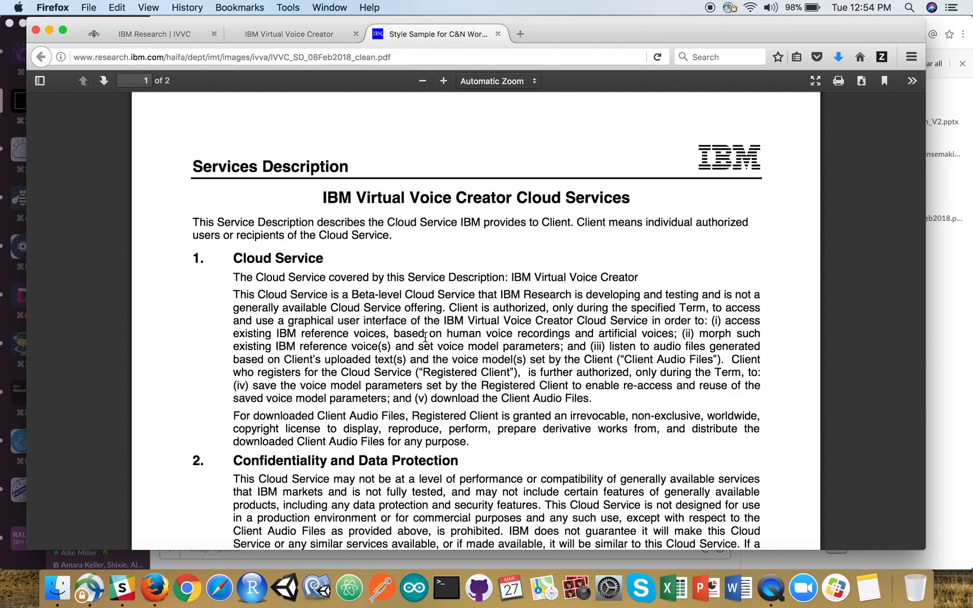
{"action": "left_click", "coordinate": [287, 34]}
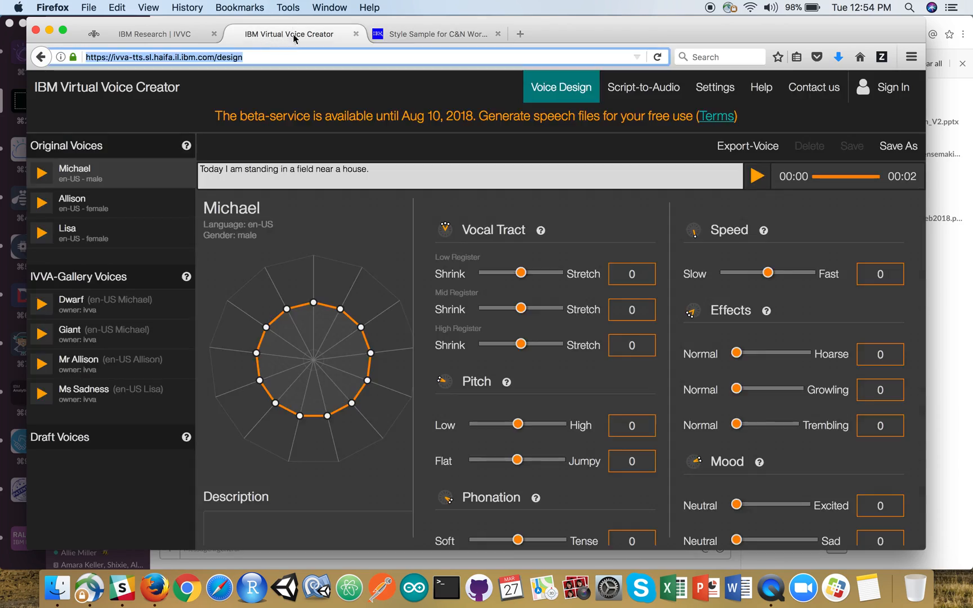
{"action": "left_click", "coordinate": [519, 34]}
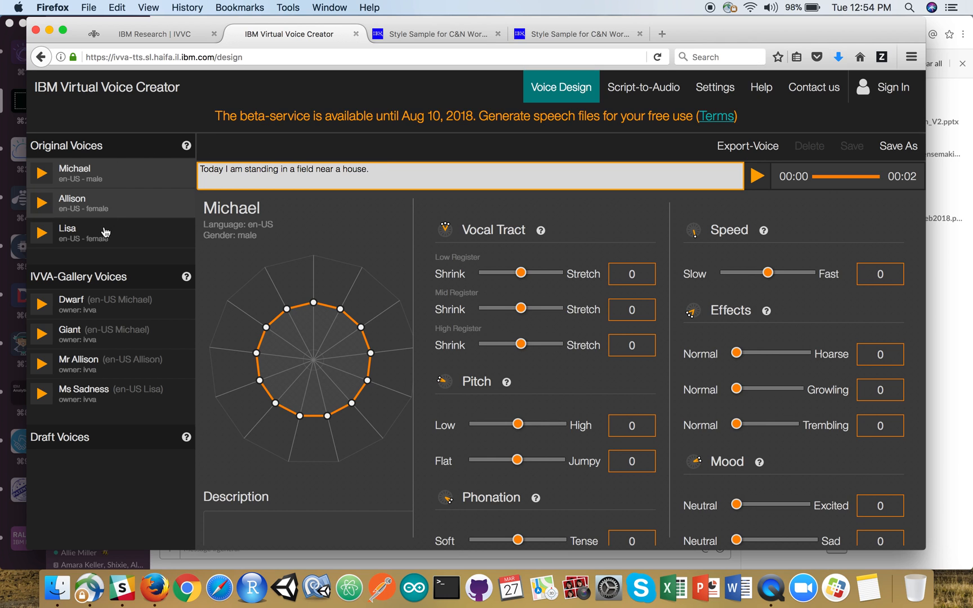
{"action": "scroll", "scroll_direction": "down", "scroll_amount": 3}
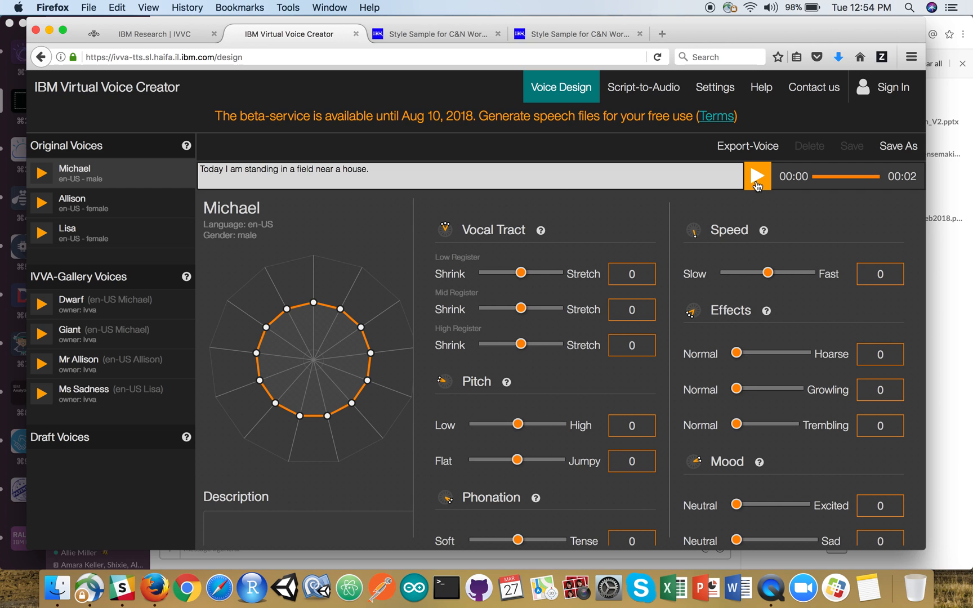
Play Michael's sample sentence, then Allison's original voice on the same sentence
{"action": "left_click", "coordinate": [756, 176]}
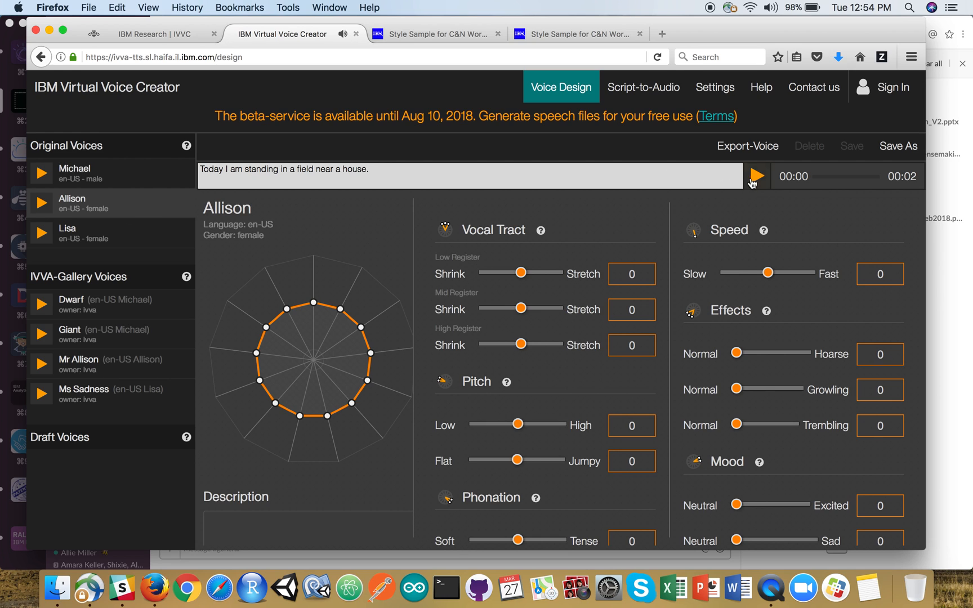
{"action": "left_click", "coordinate": [757, 176]}
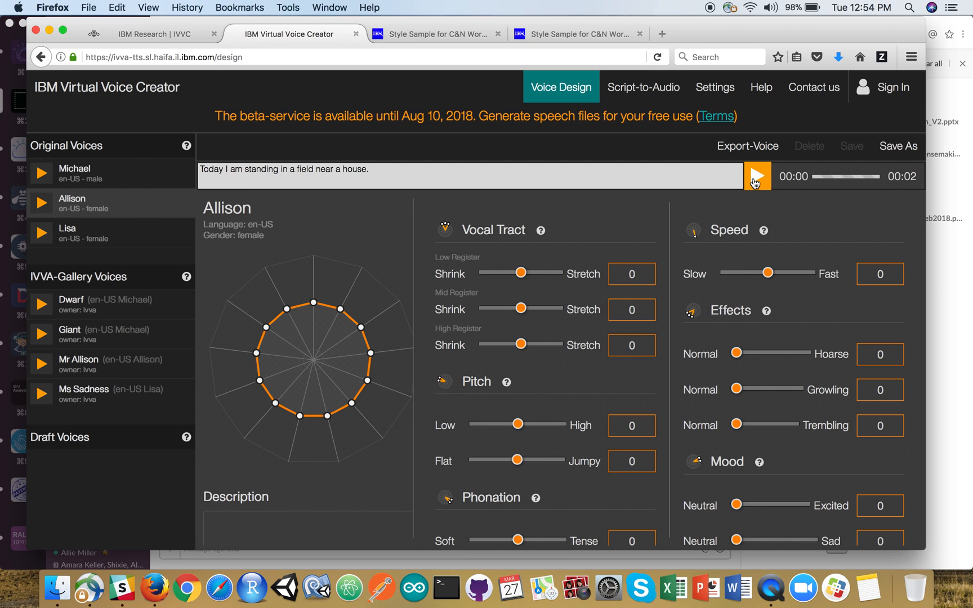
{"action": "left_click", "coordinate": [756, 176]}
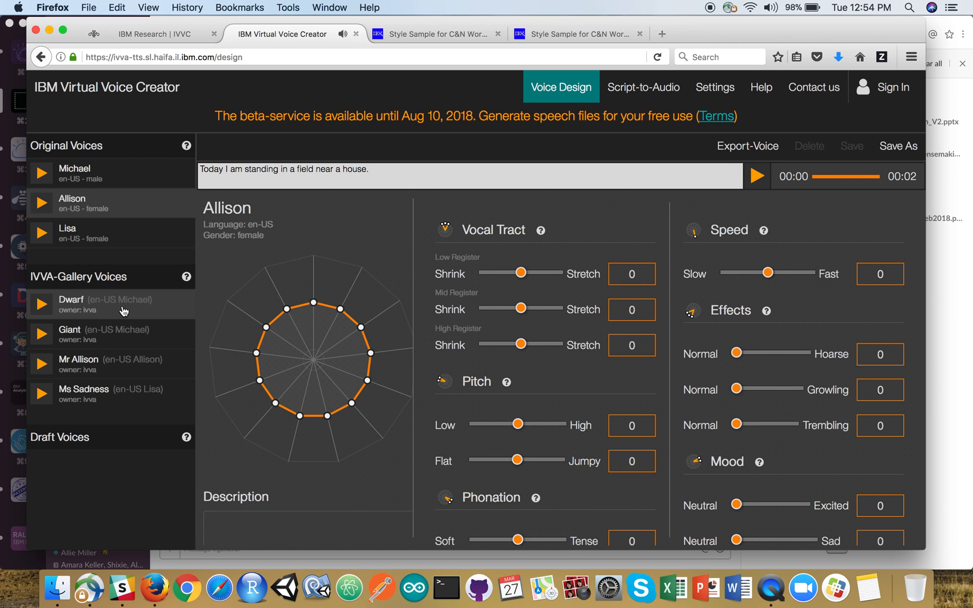
Load and play the Dwarf gallery voice, then request the Giant voice, triggering the unsaved-changes prompt
{"action": "left_click", "coordinate": [71, 299]}
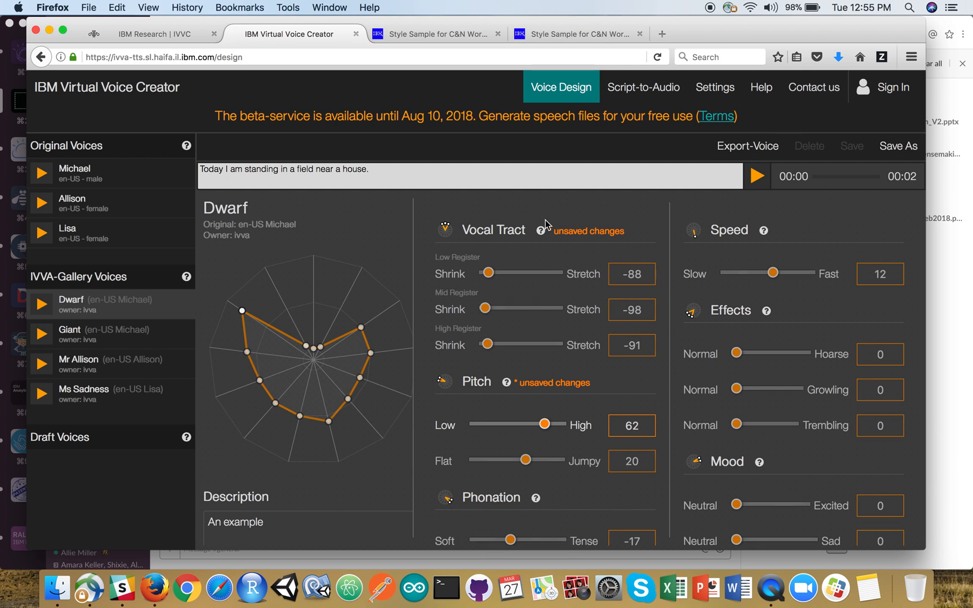
{"action": "left_click", "coordinate": [757, 176]}
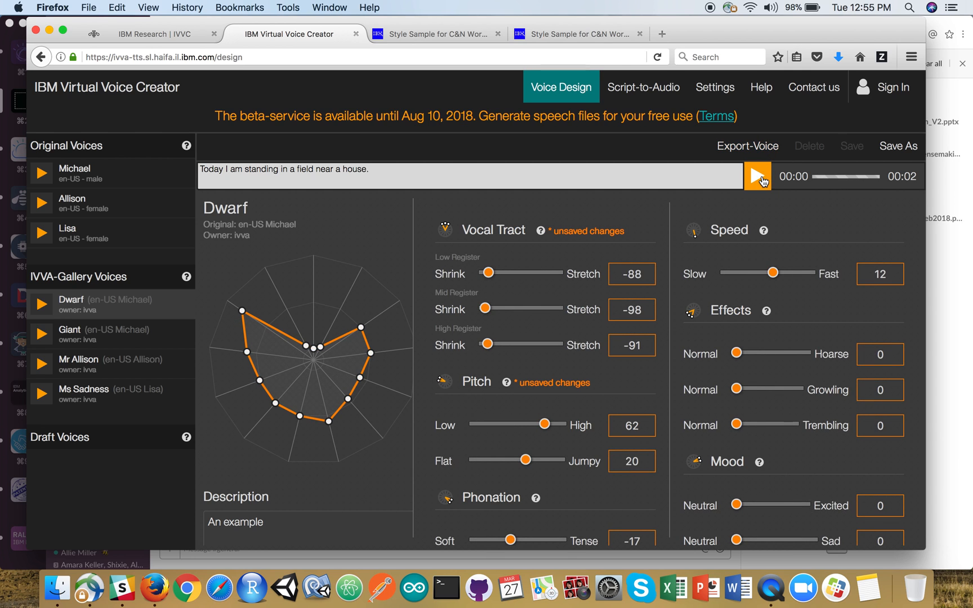
{"action": "left_click", "coordinate": [756, 176]}
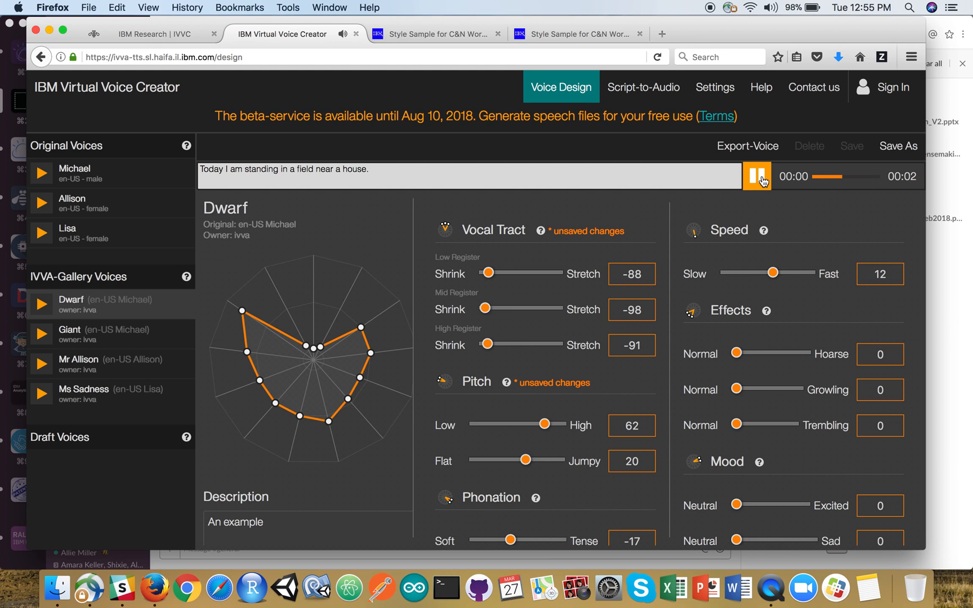
{"action": "left_click", "coordinate": [42, 334]}
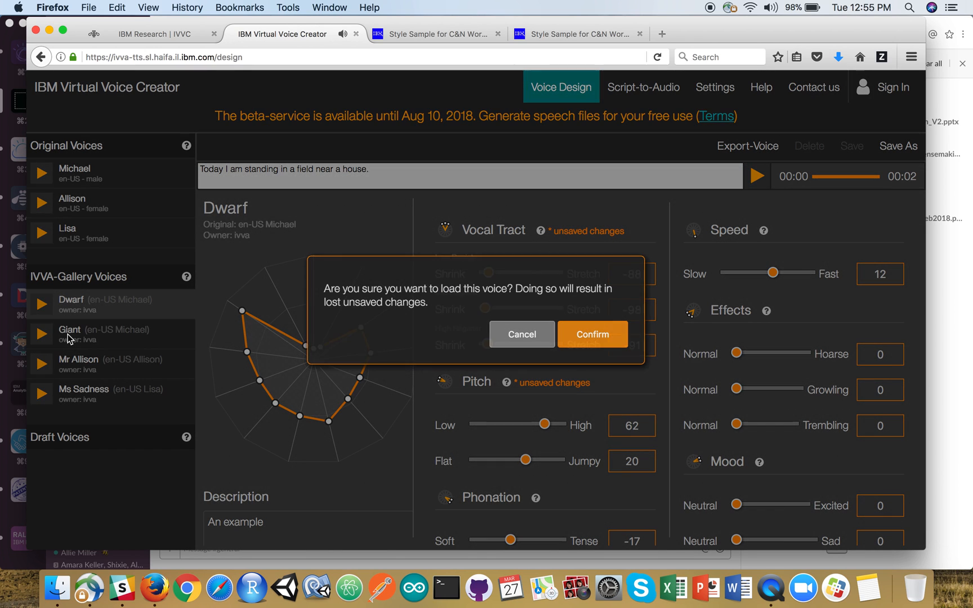
Confirm loading the Giant gallery voice and play its sample sentence
{"action": "left_click", "coordinate": [592, 334]}
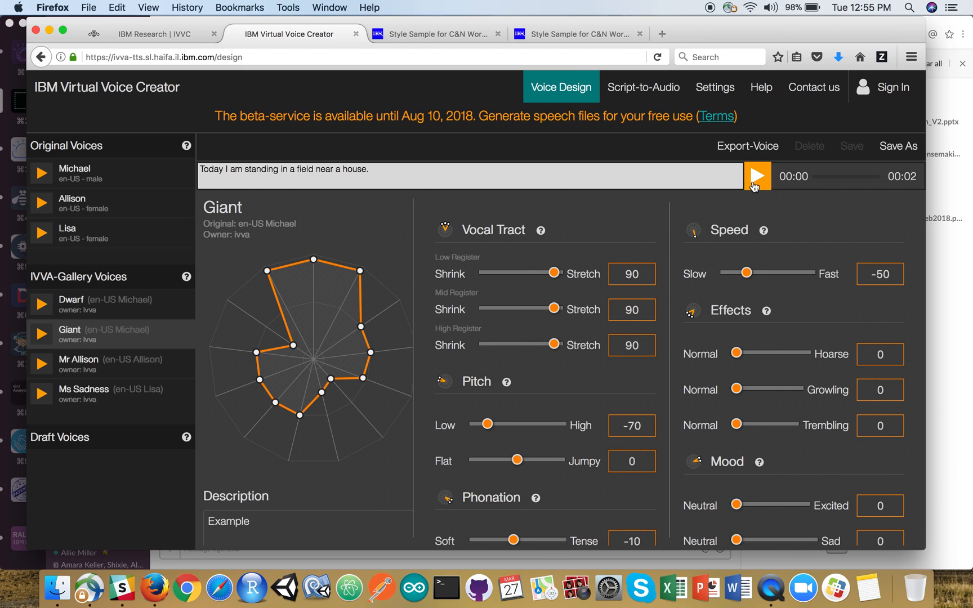
{"action": "left_click", "coordinate": [756, 176]}
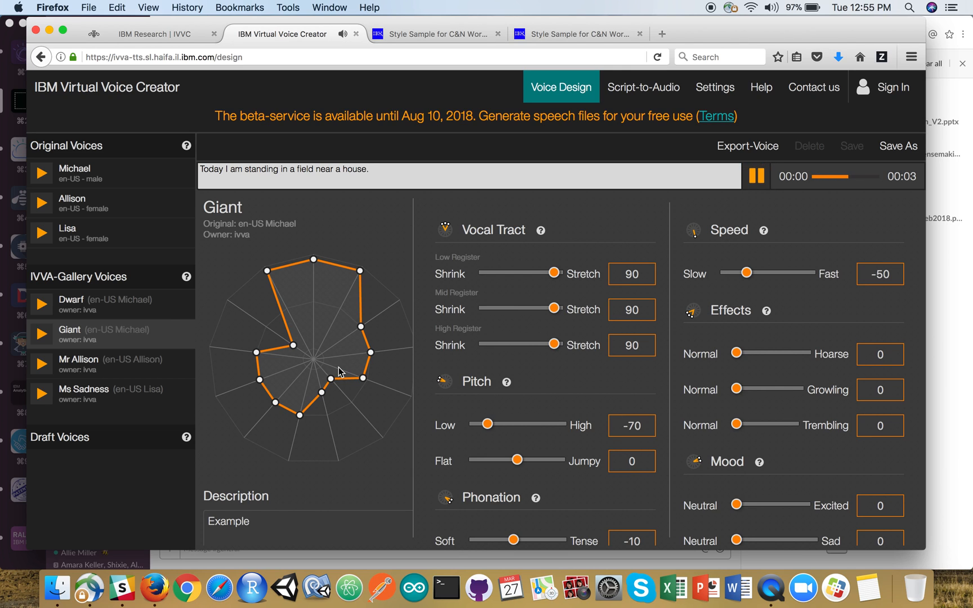
{"action": "scroll", "scroll_direction": "down", "scroll_amount": 3}
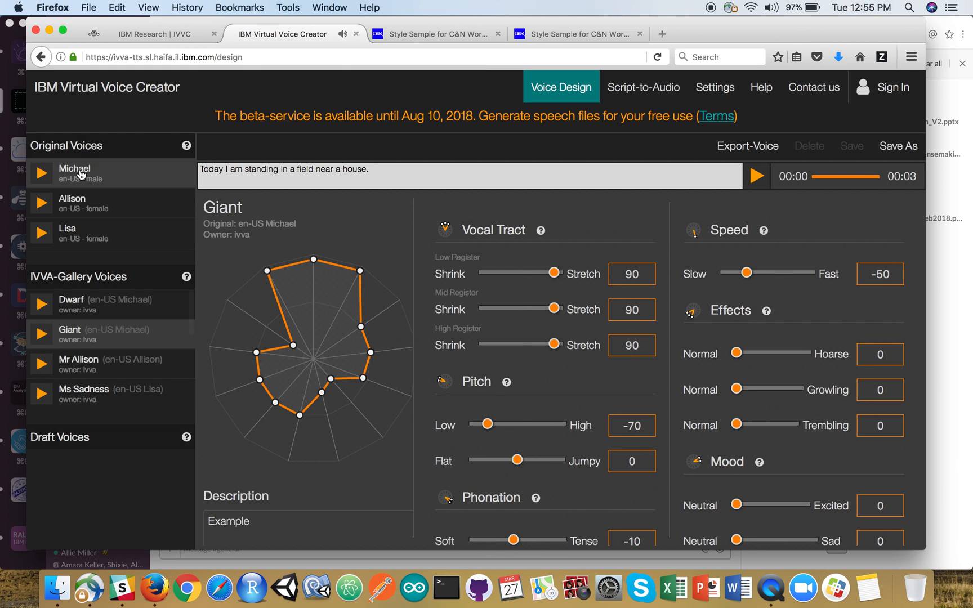
Load Michael's voice with Excited mood 90 and Jumpy pitch 83, then play the sample
{"action": "left_click", "coordinate": [73, 173]}
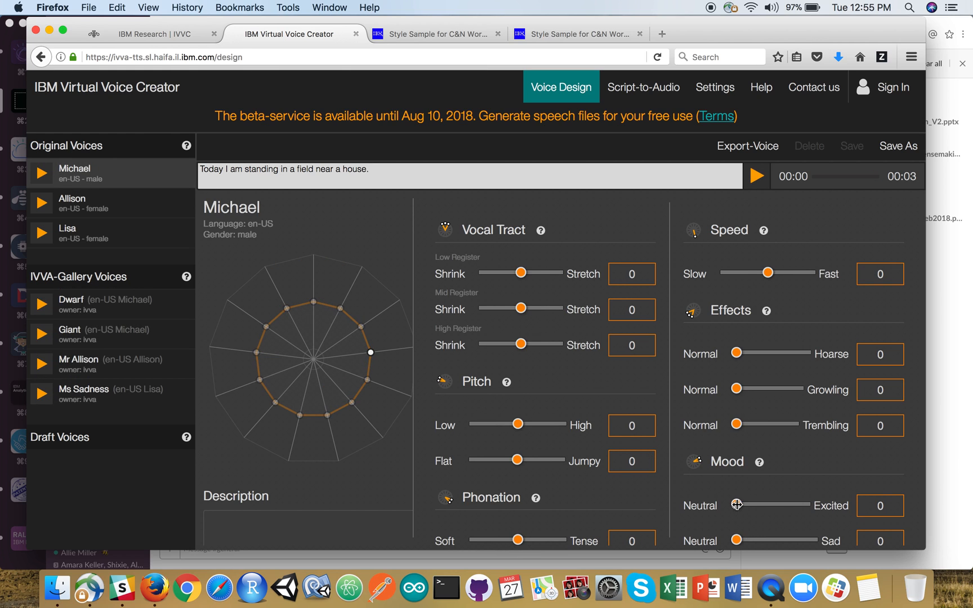
{"action": "left_click_drag", "start_coordinate": [737, 505], "coordinate": [798, 504]}
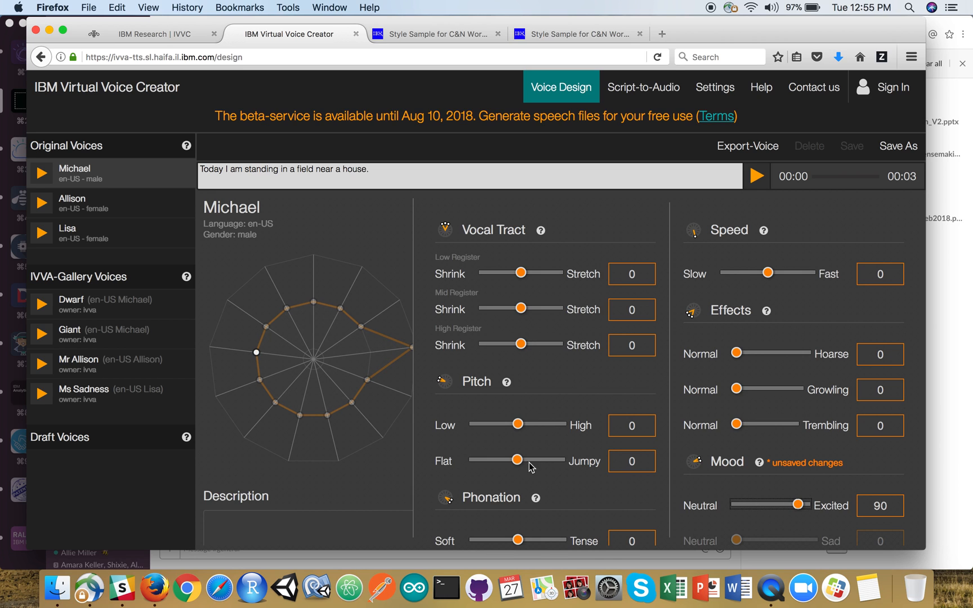
{"action": "left_click_drag", "start_coordinate": [518, 460], "coordinate": [548, 460]}
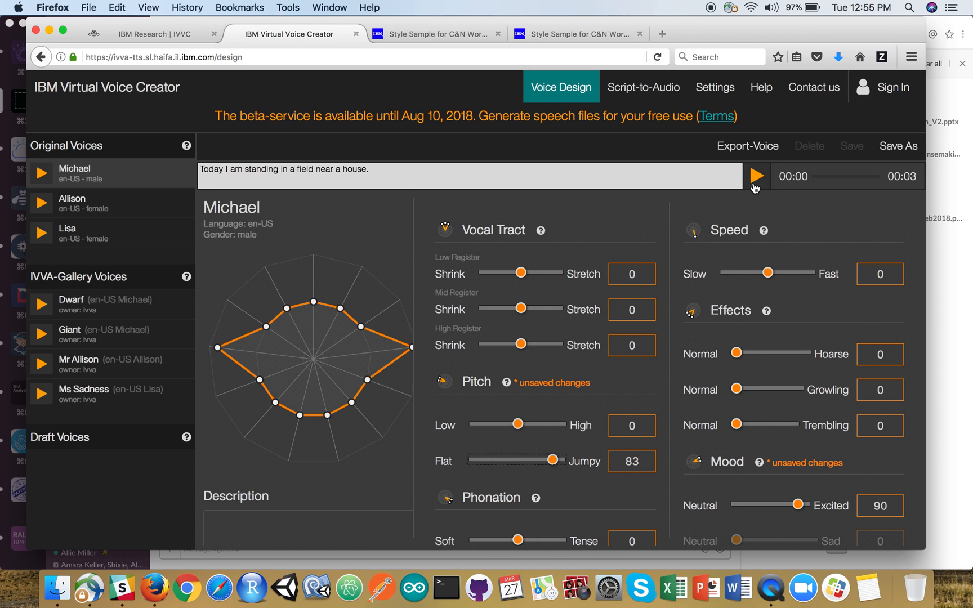
{"action": "left_click", "coordinate": [756, 177]}
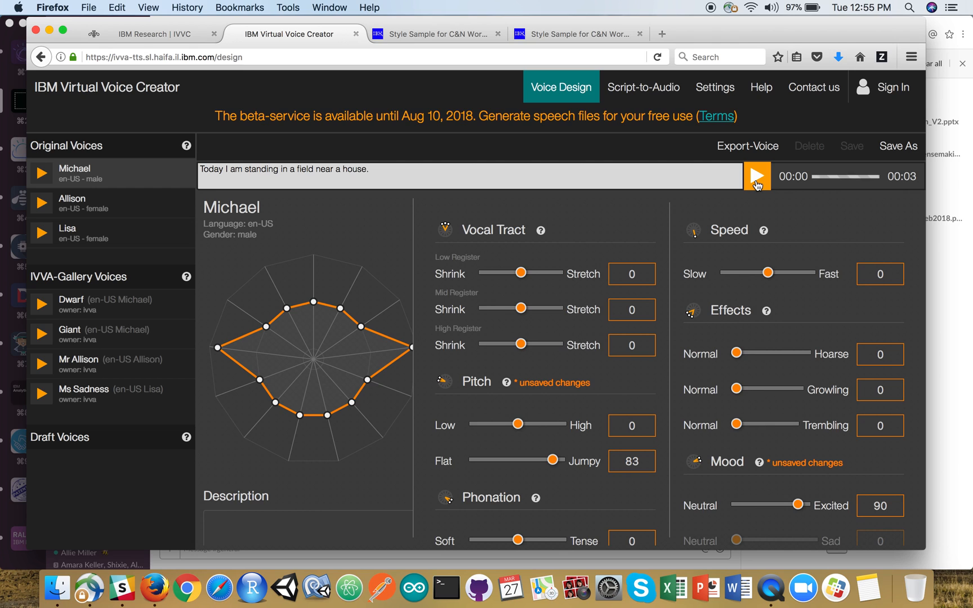
{"action": "left_click", "coordinate": [756, 176]}
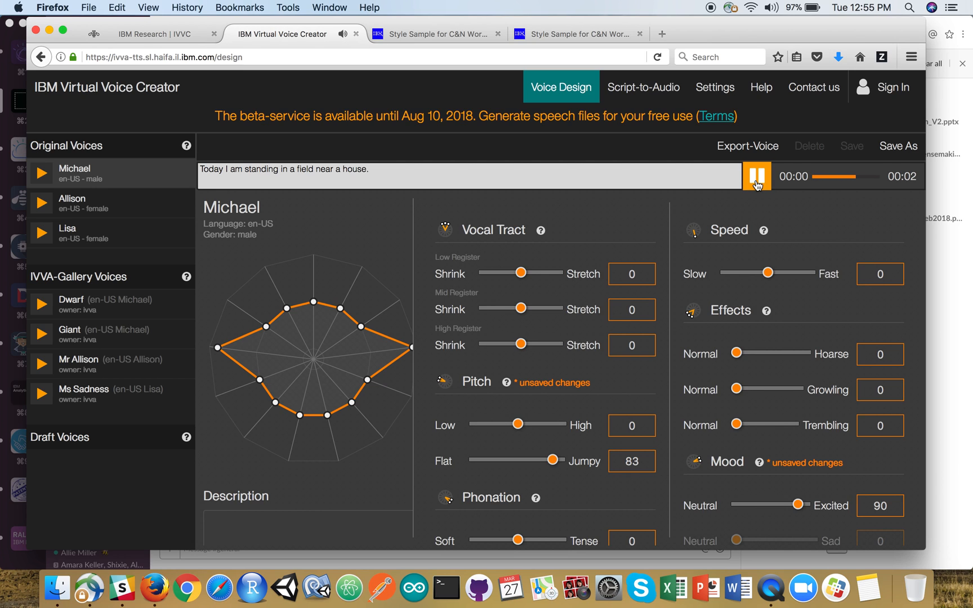
{"action": "left_click", "coordinate": [757, 176]}
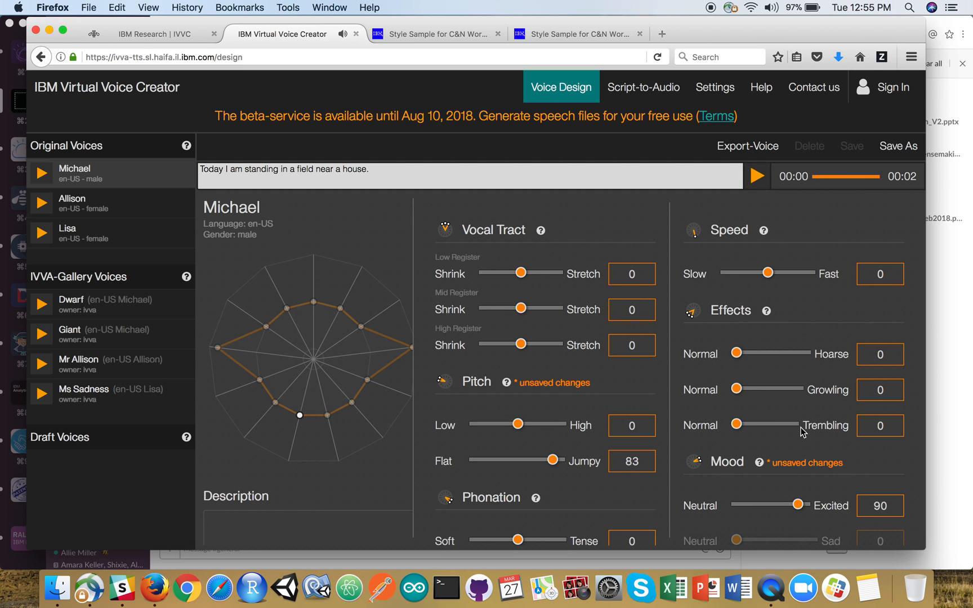
Reset Excited to 0, set Sad 100, Low pitch -43, Flat -39, Soft -26, and play the sample
{"action": "left_click_drag", "start_coordinate": [797, 505], "coordinate": [735, 505]}
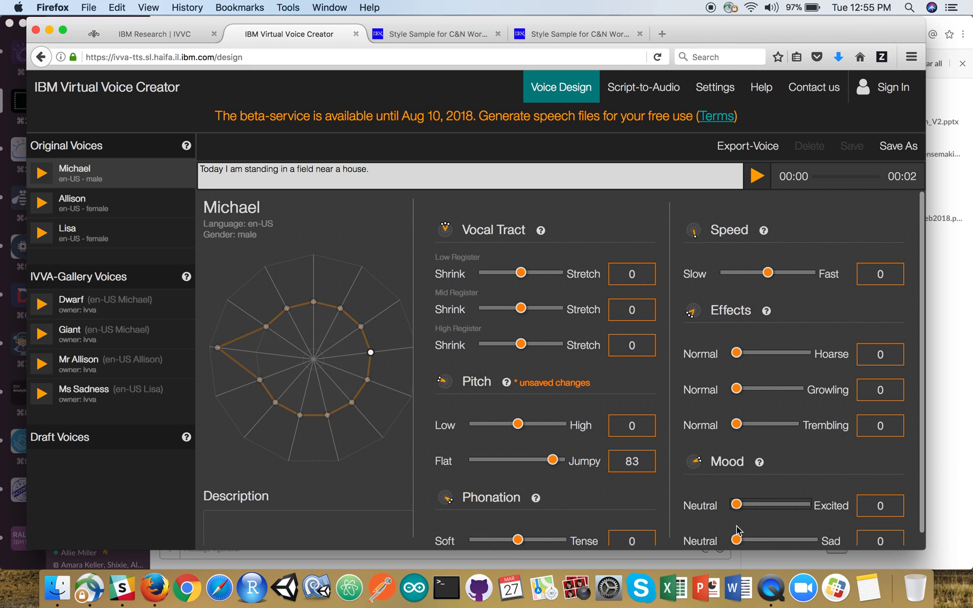
{"action": "left_click_drag", "start_coordinate": [737, 540], "coordinate": [810, 539]}
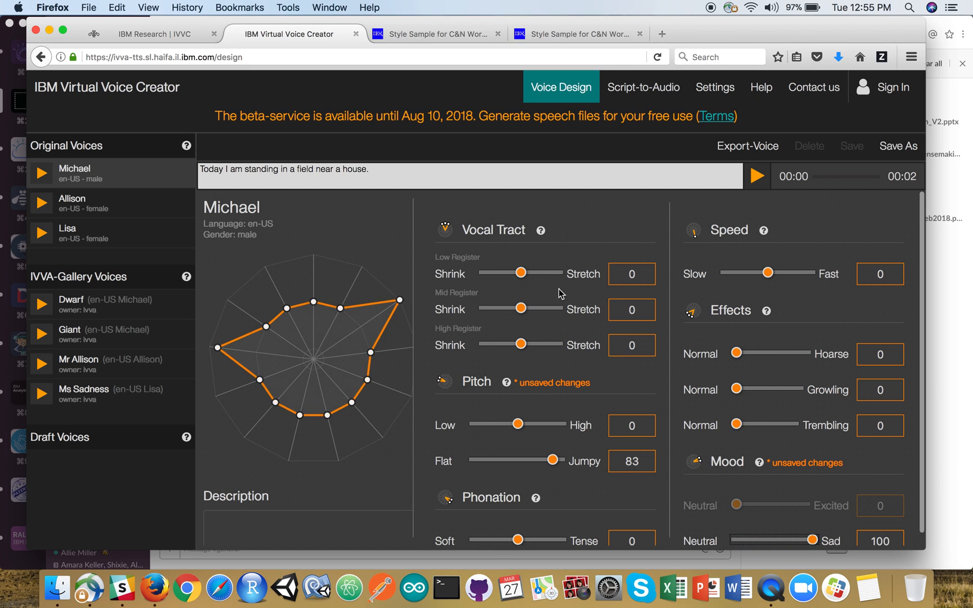
{"action": "left_click_drag", "start_coordinate": [518, 424], "coordinate": [499, 425]}
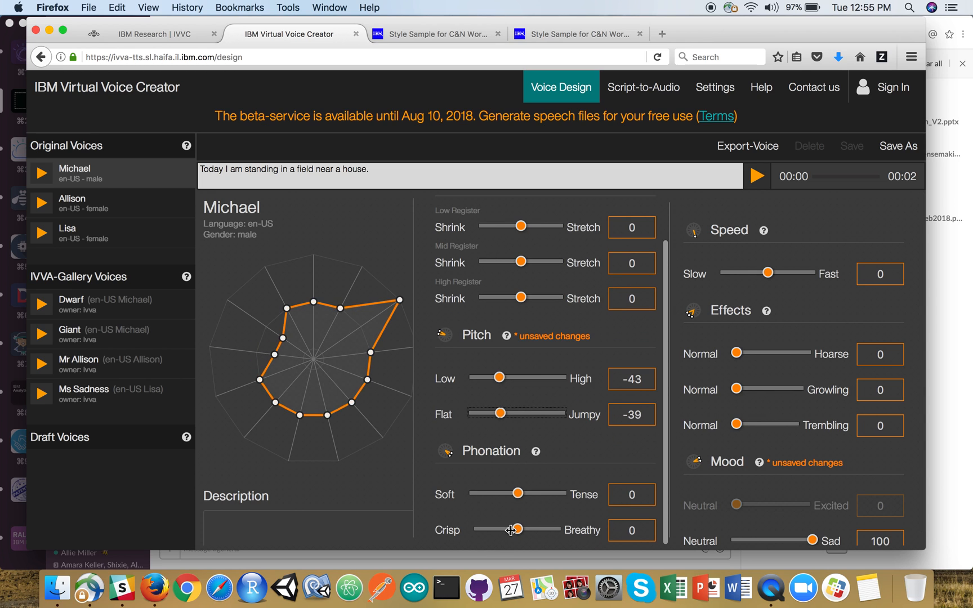
{"action": "left_click_drag", "start_coordinate": [516, 493], "coordinate": [504, 493]}
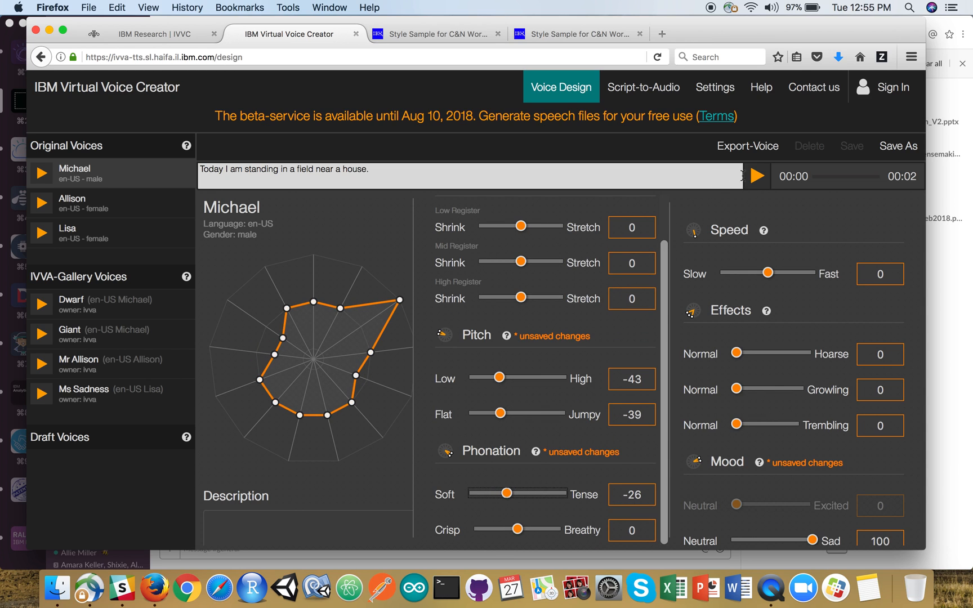
{"action": "left_click", "coordinate": [755, 176]}
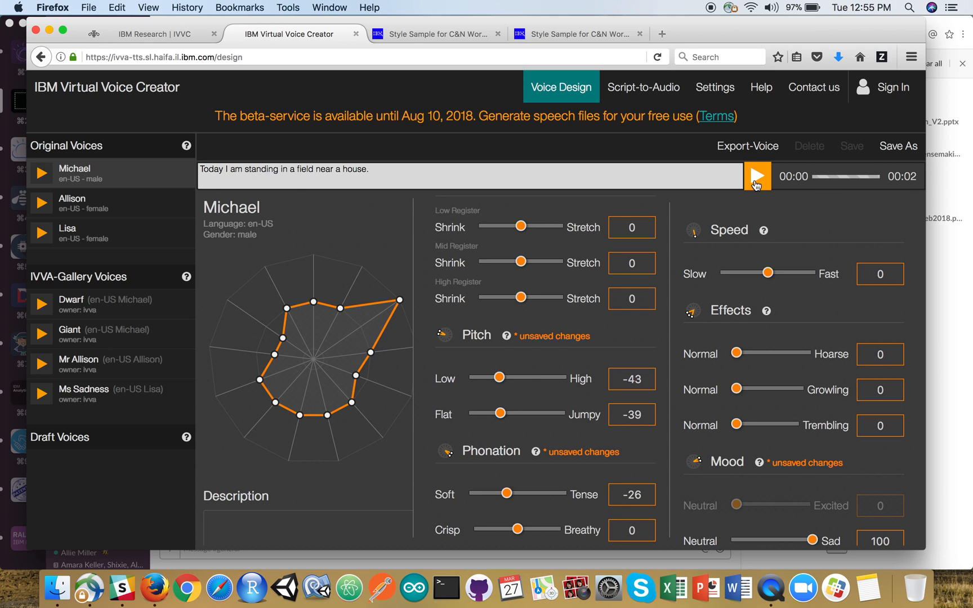
{"action": "left_click", "coordinate": [756, 177]}
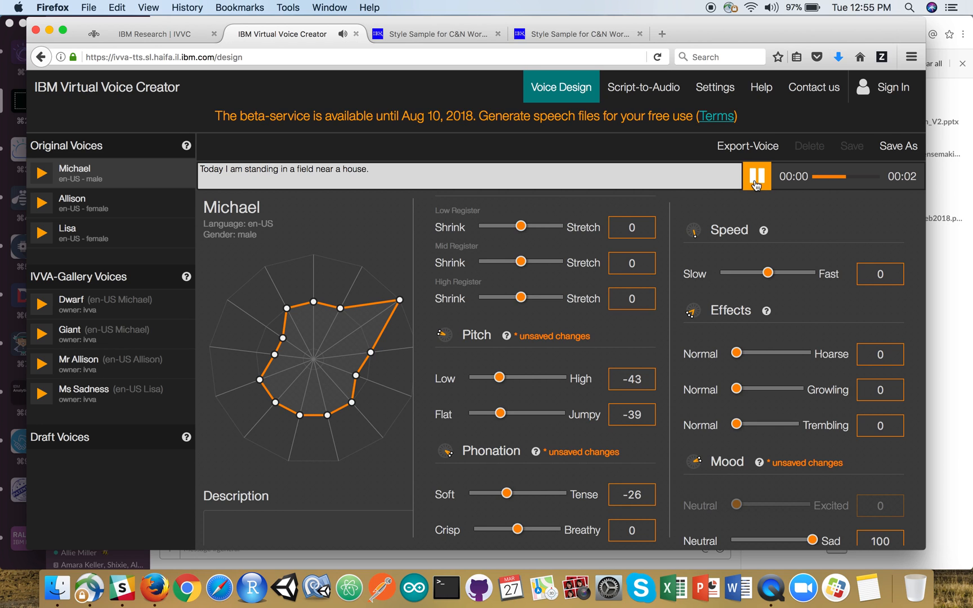
{"action": "left_click", "coordinate": [756, 175]}
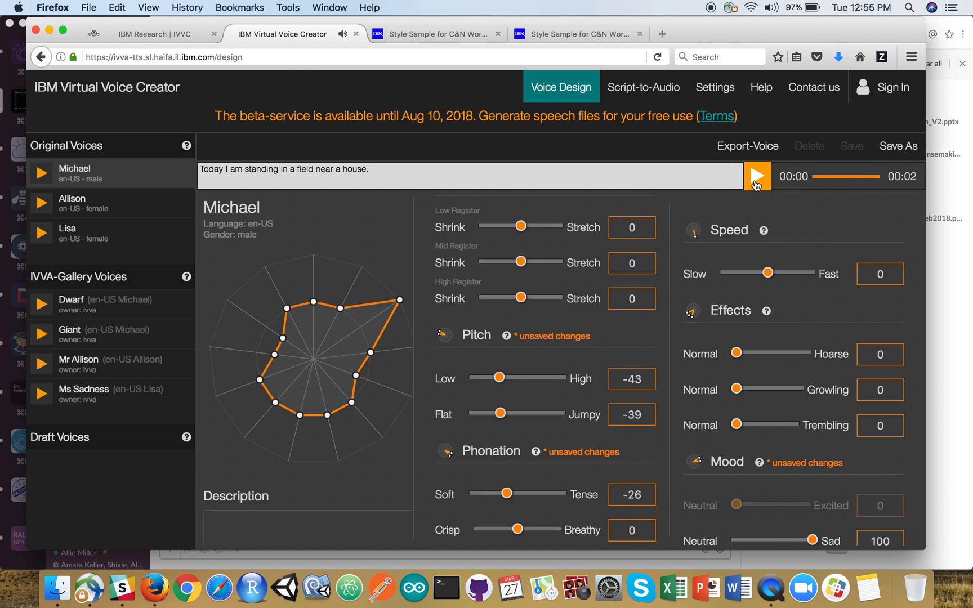